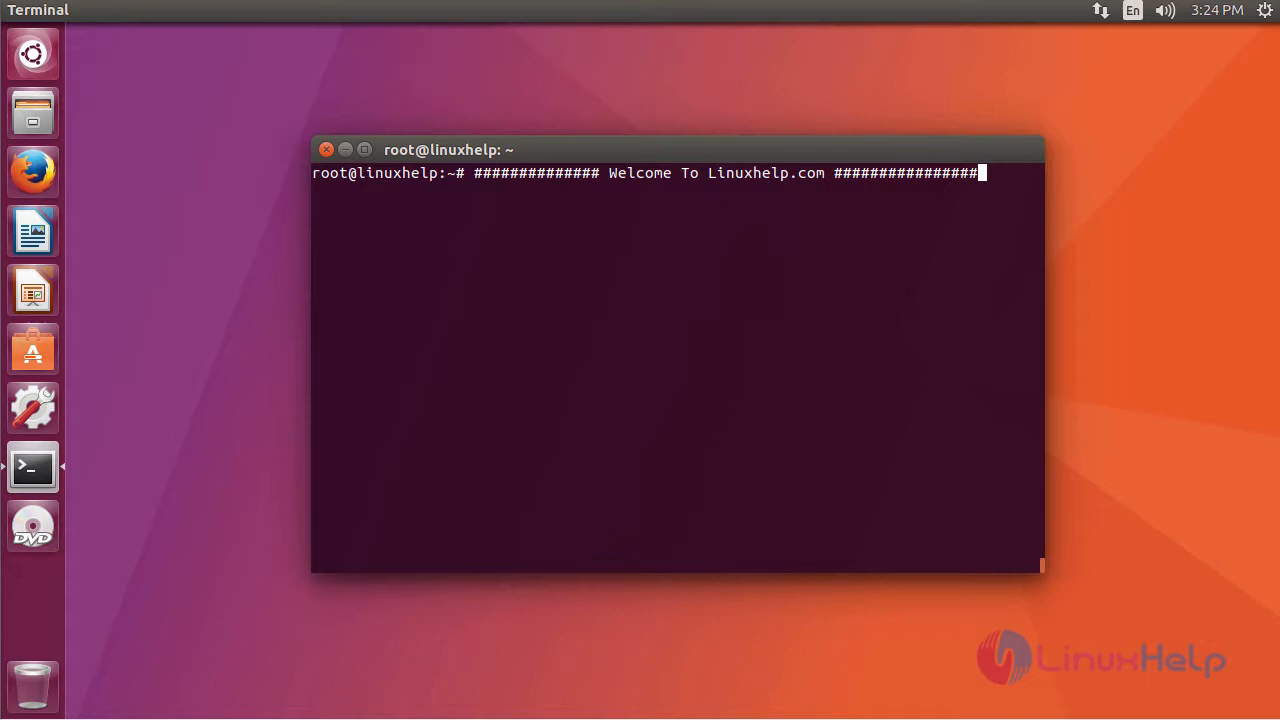
Step: Run add-apt-repository ppa:mixxx/mixxx and confirm, importing the PPA's signing key
text(add-apt-repository ppa:mixxx/mixxx)
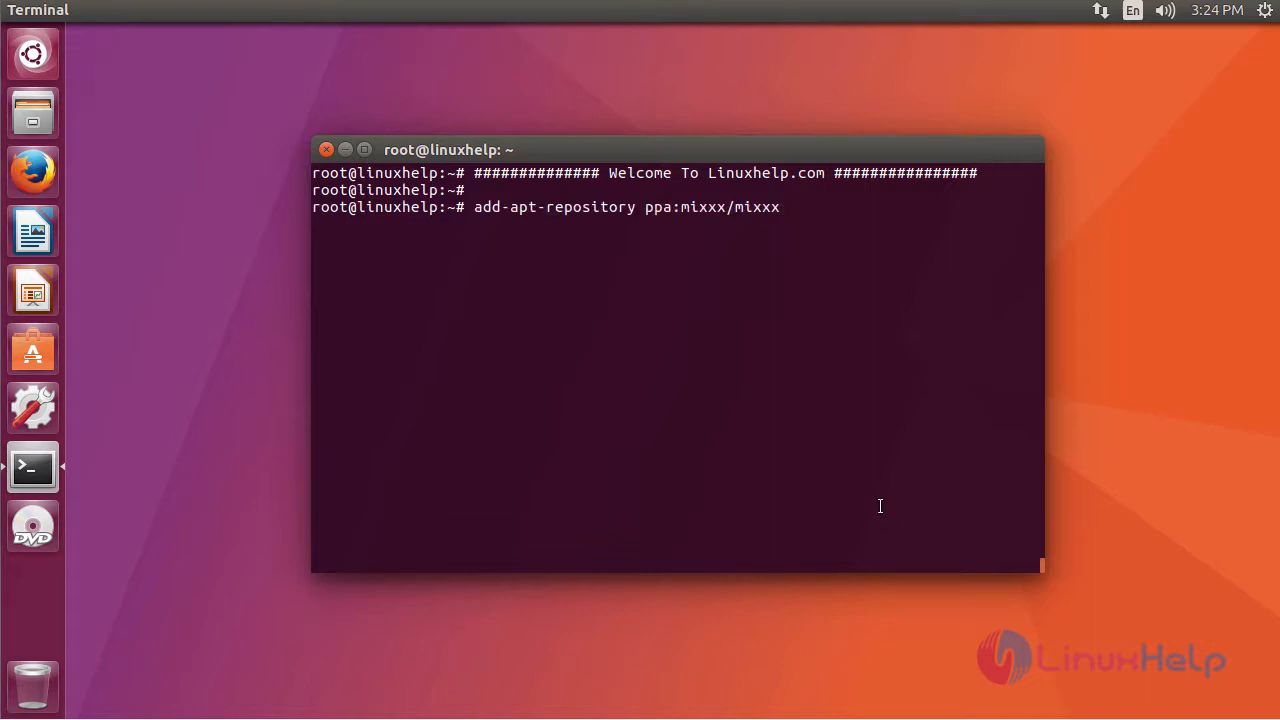
key(Return)
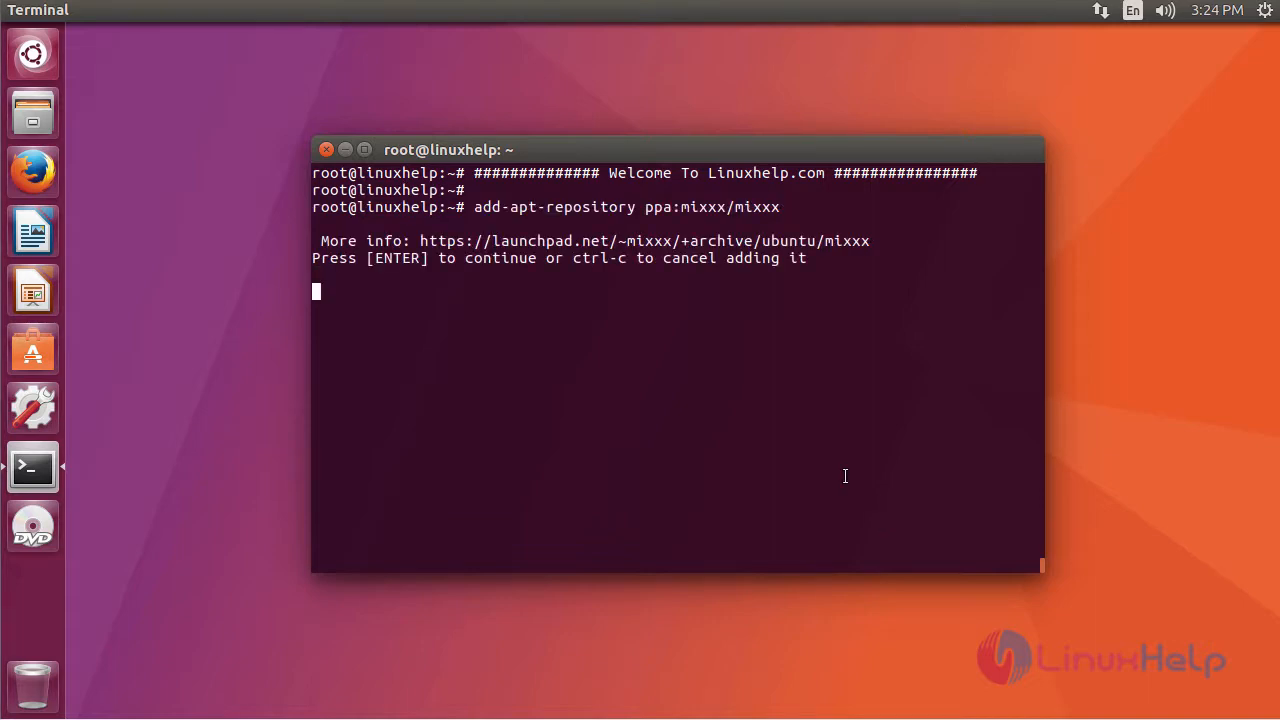
key(Return)
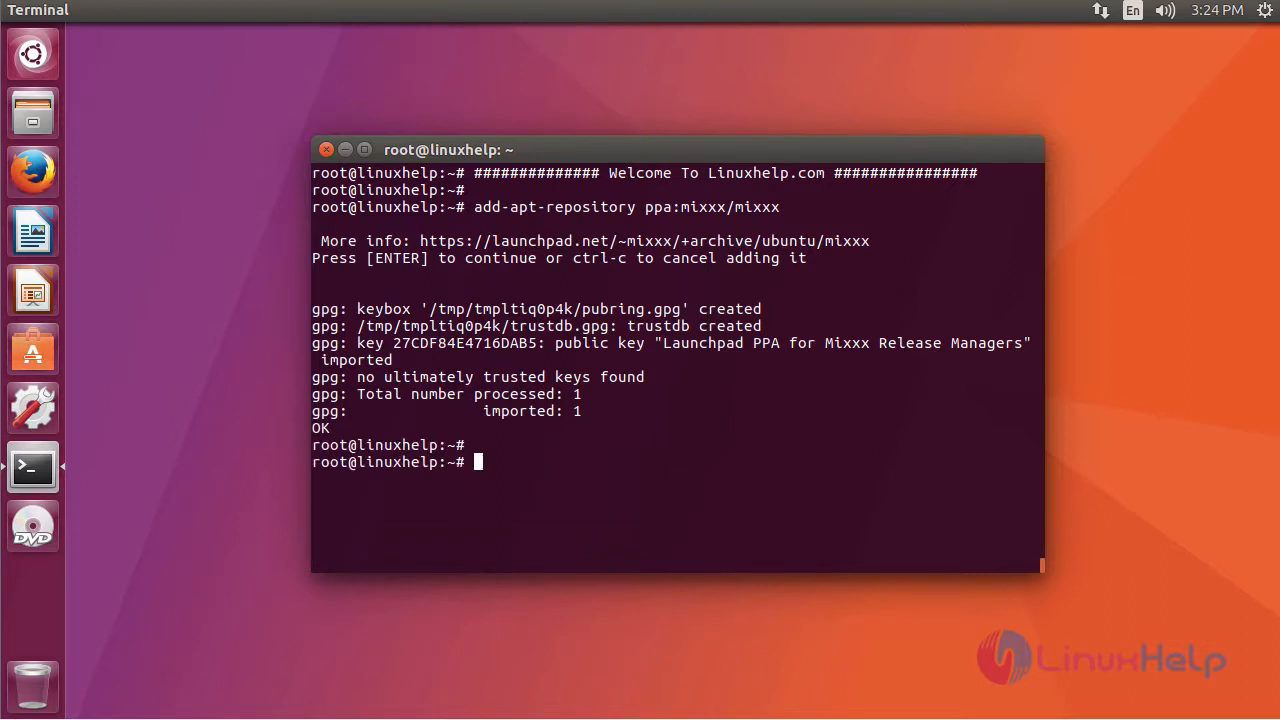
mouse_move(600, 472)
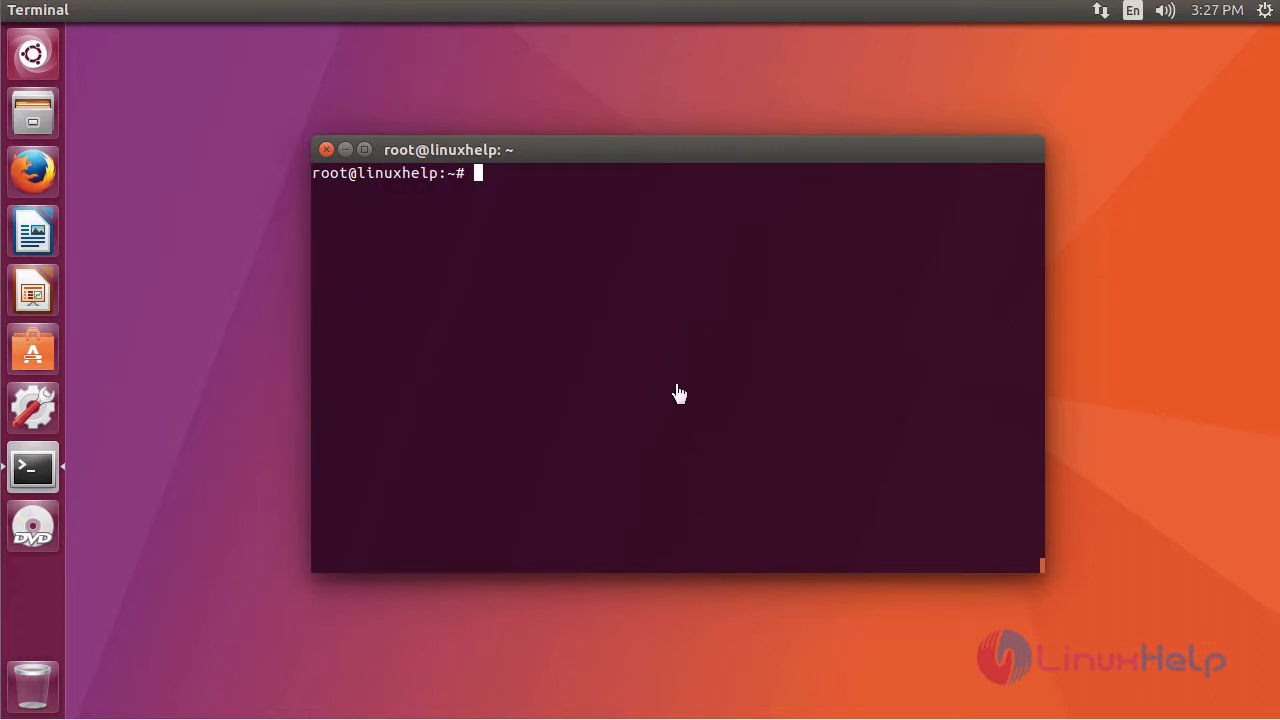
Step: Run apt-get install mixxx -y to install Mixxx 2.0.0 from the PPA
text(apt-get install mixxx -y)
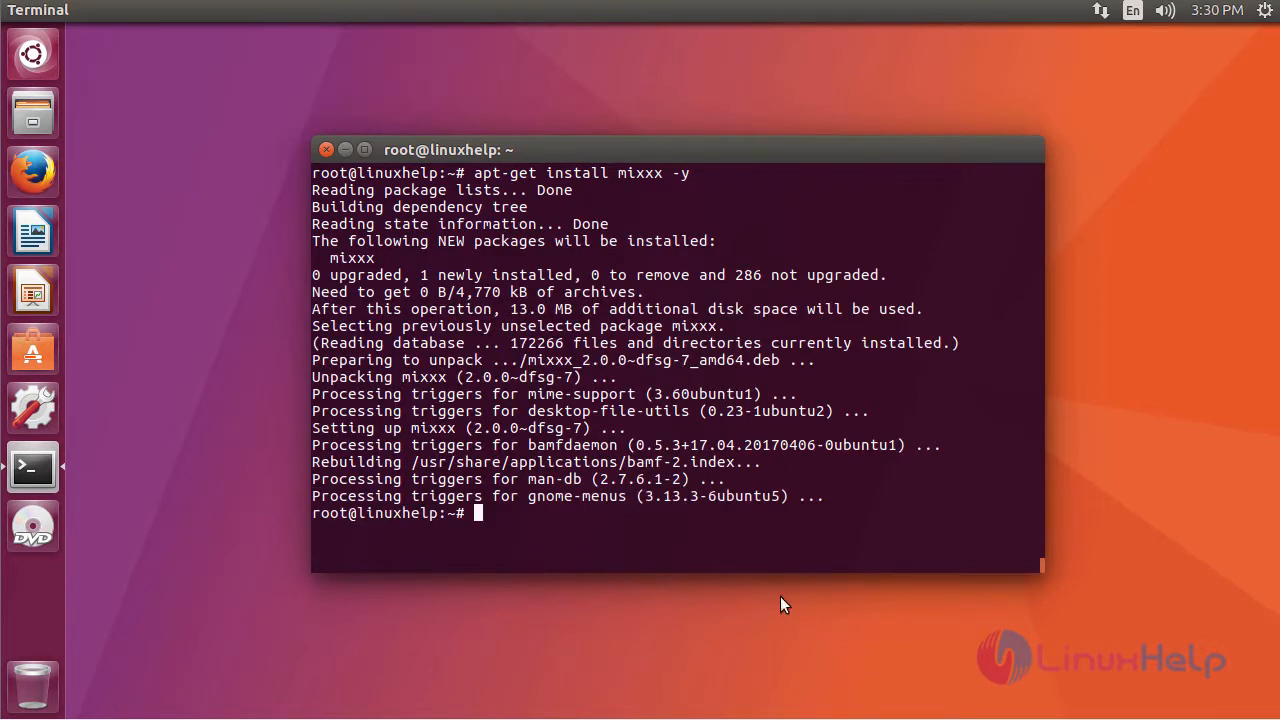
mouse_move(32, 56)
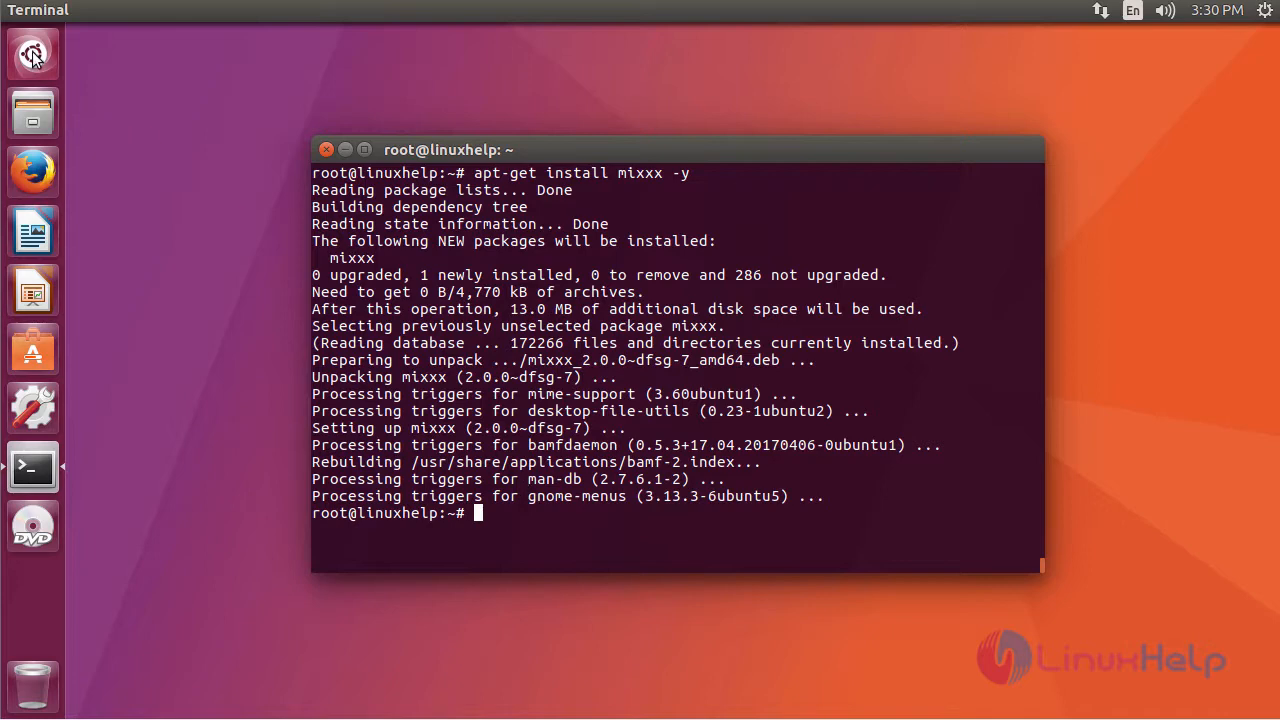
Step: Search the Ubuntu Dash for 'mixxx' to list the installed Mixxx application
click(32, 52)
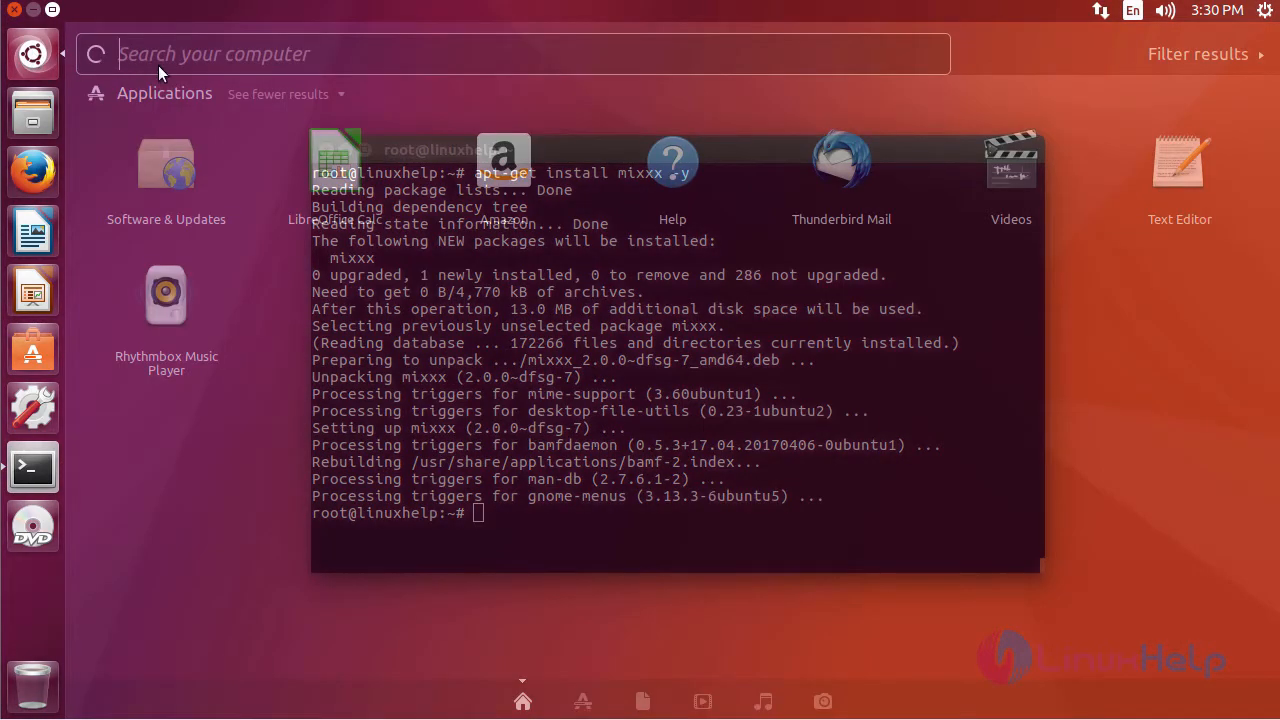
text(mixxx)
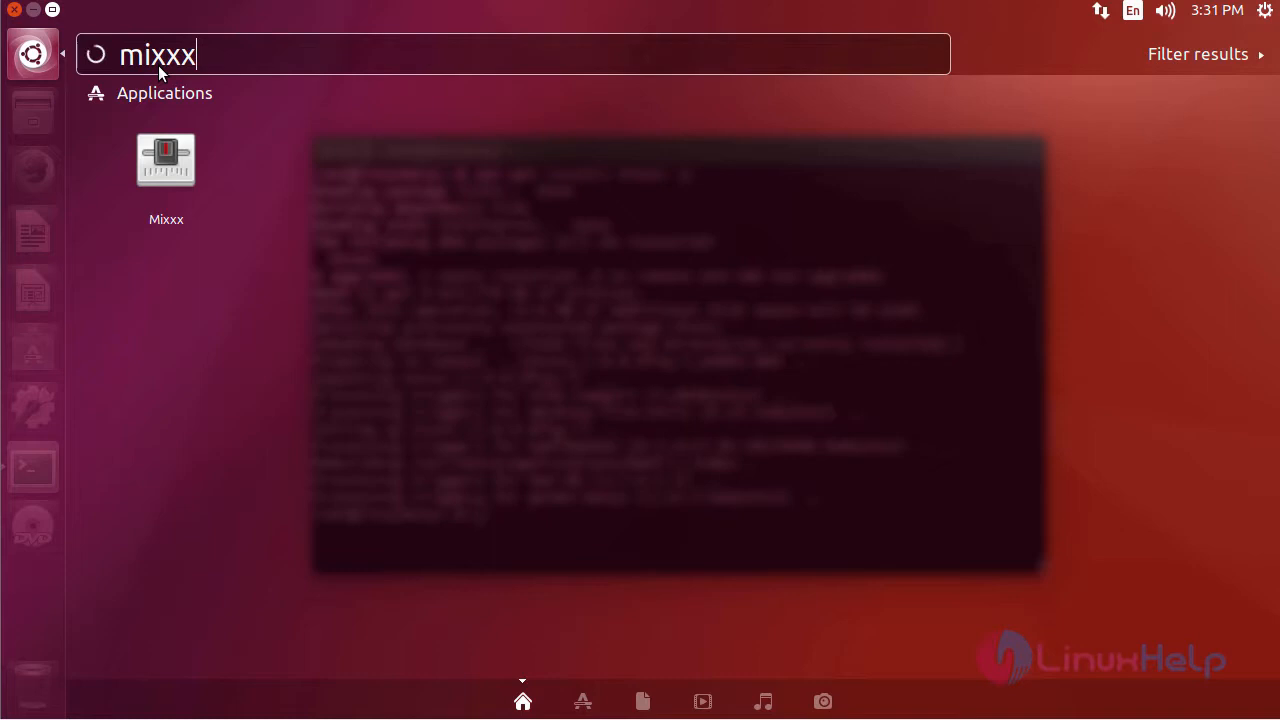
mouse_move(166, 160)
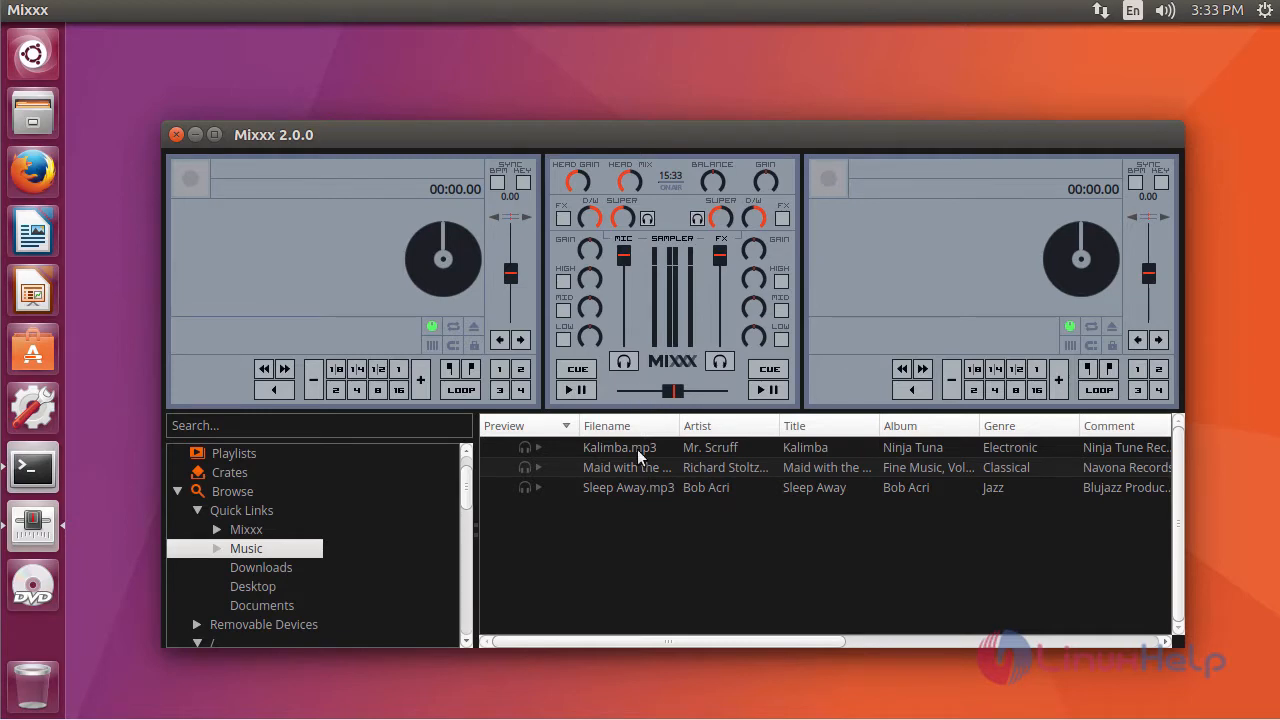
Step: Select the Kalimba.mp3 track by Mr. Scruff in the Mixxx library table
click(620, 448)
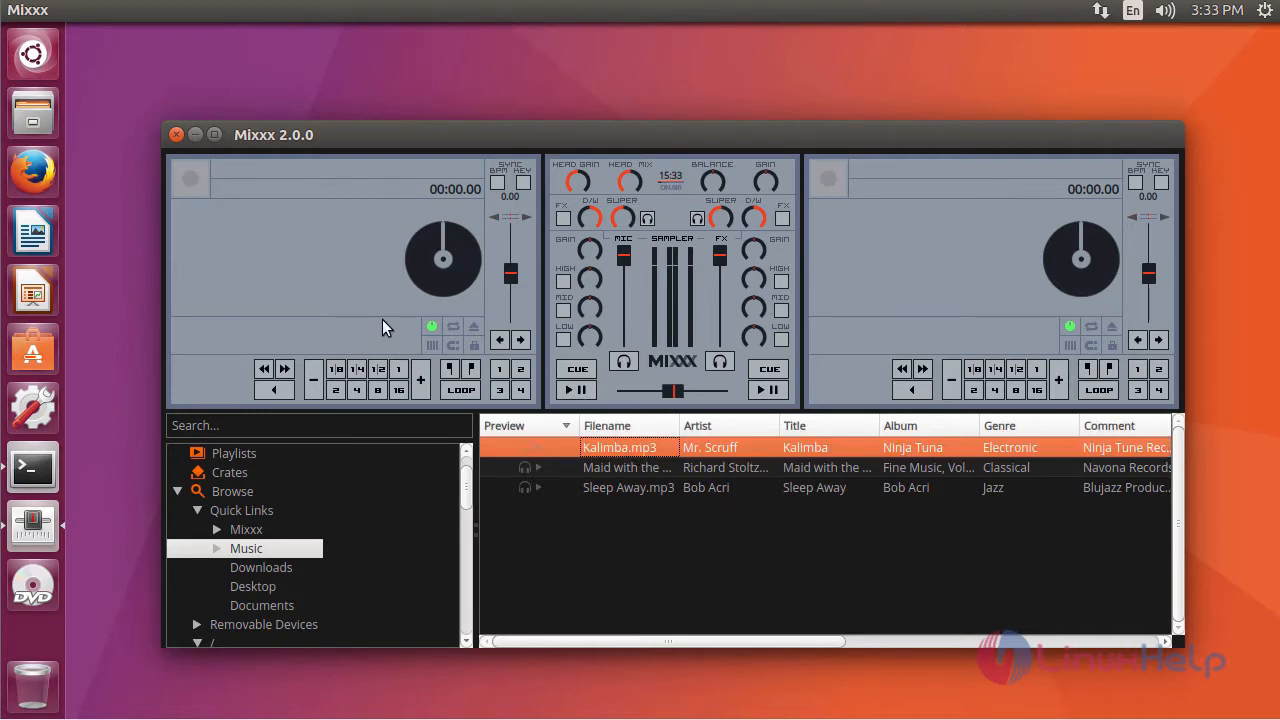